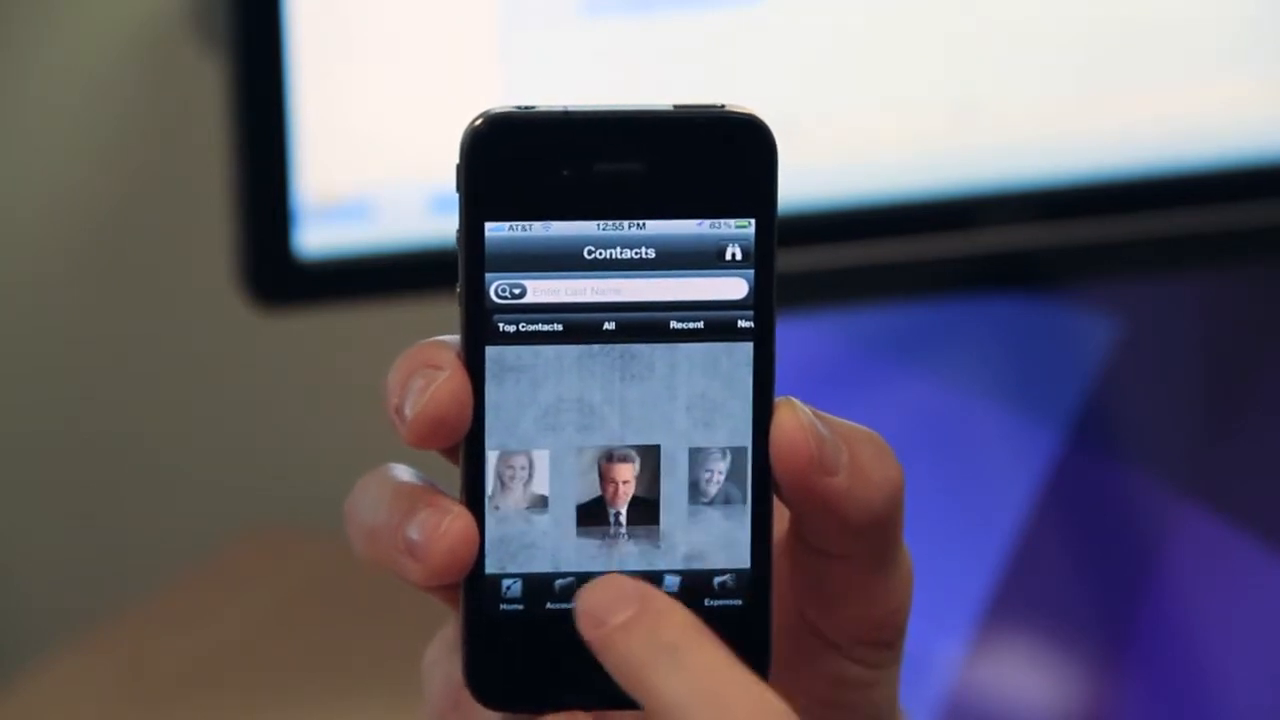
# Step: Swipe the Top Contacts carousel so the dark-haired woman's photo sits at the centre
pyautogui.click(616, 580)
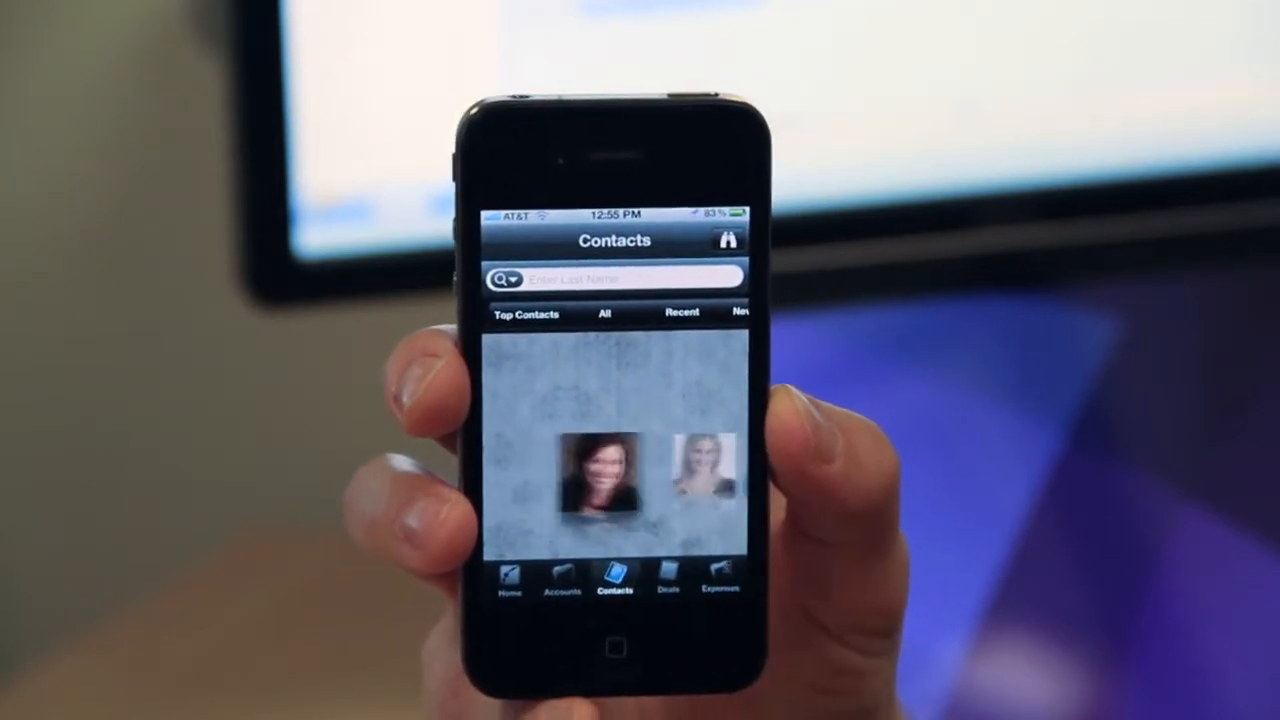